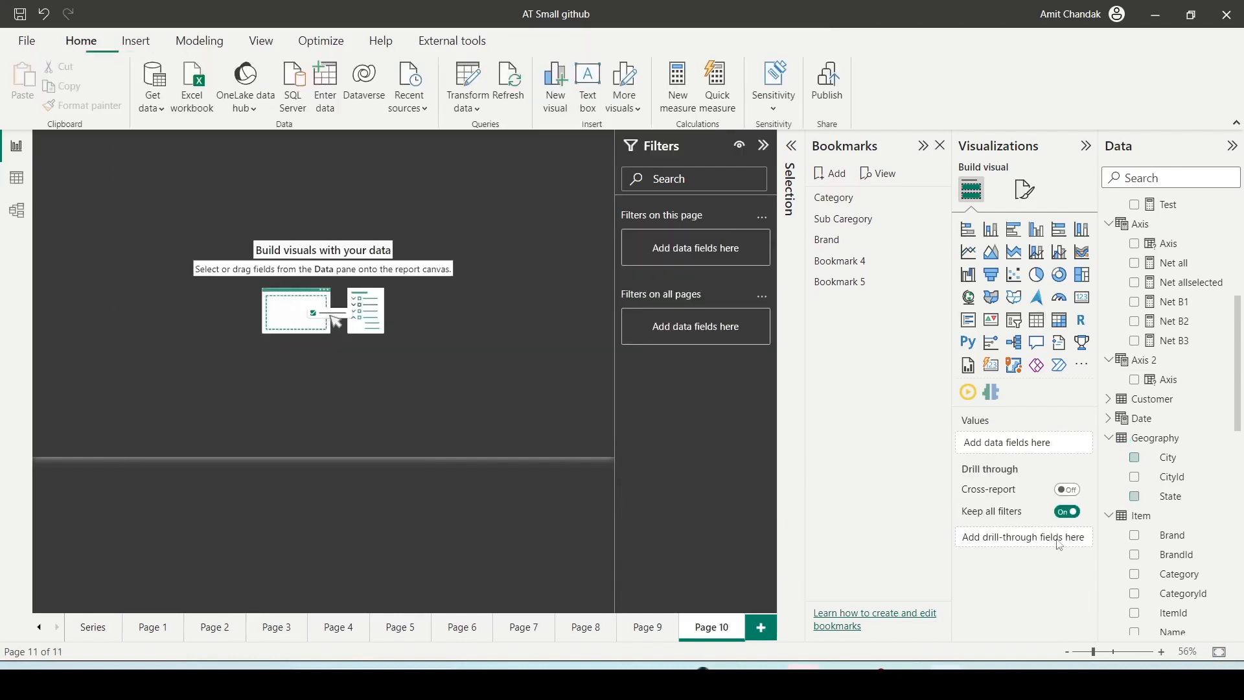
Step: Create a table visual listing each State with its Gross value
click(1170, 495)
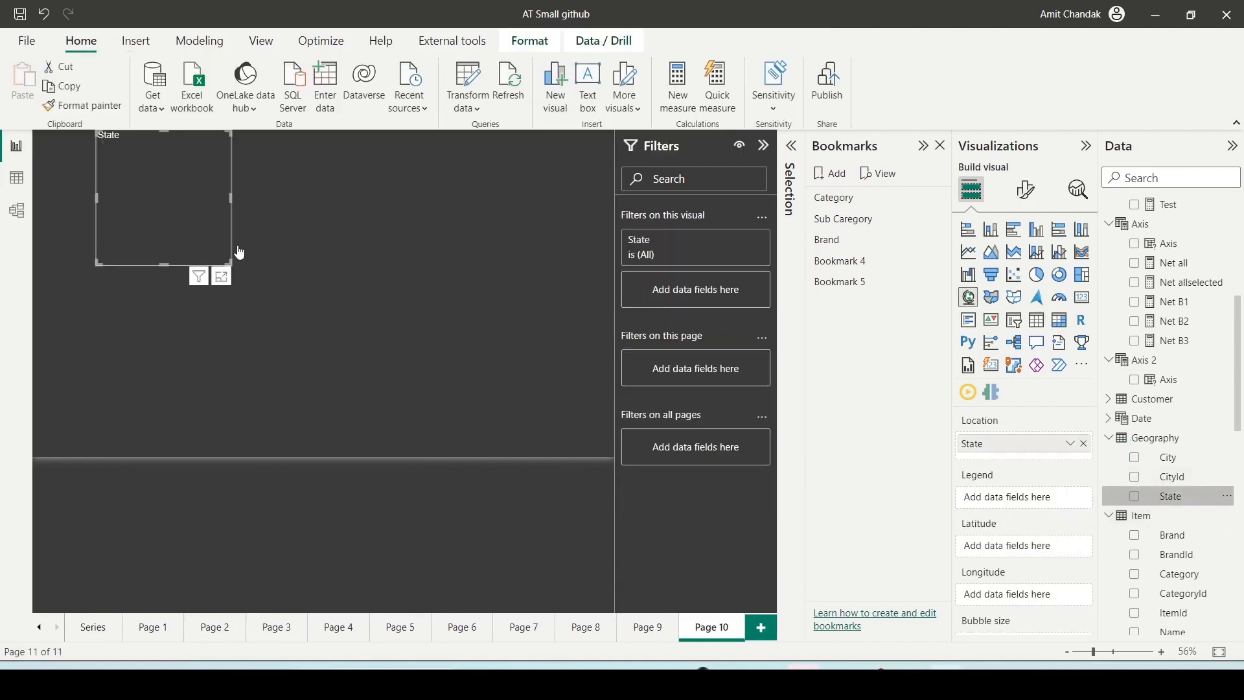
click(1134, 495)
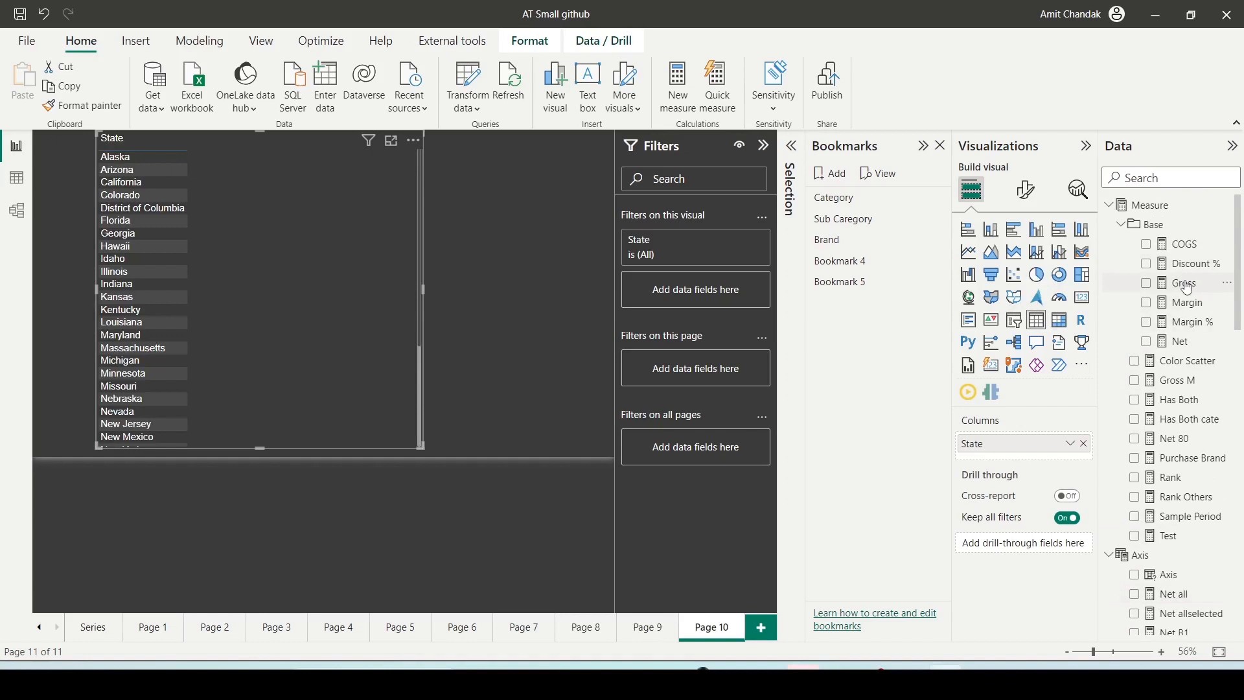
click(1147, 284)
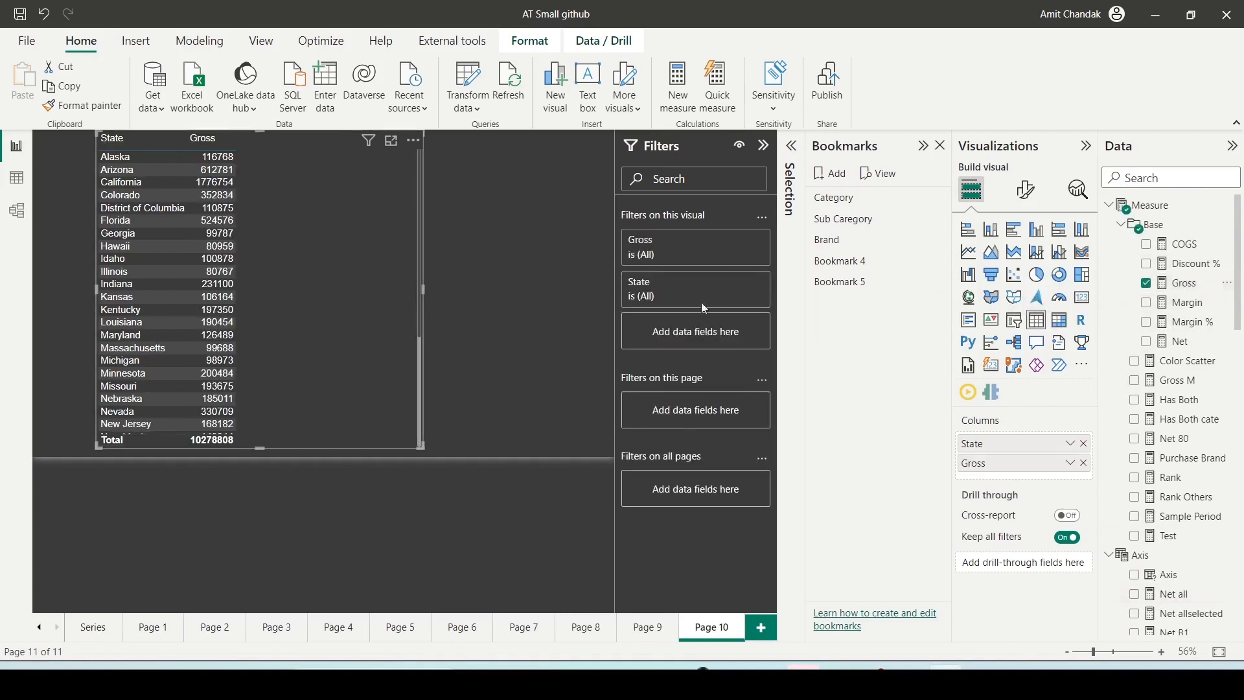
mouse_move(683, 284)
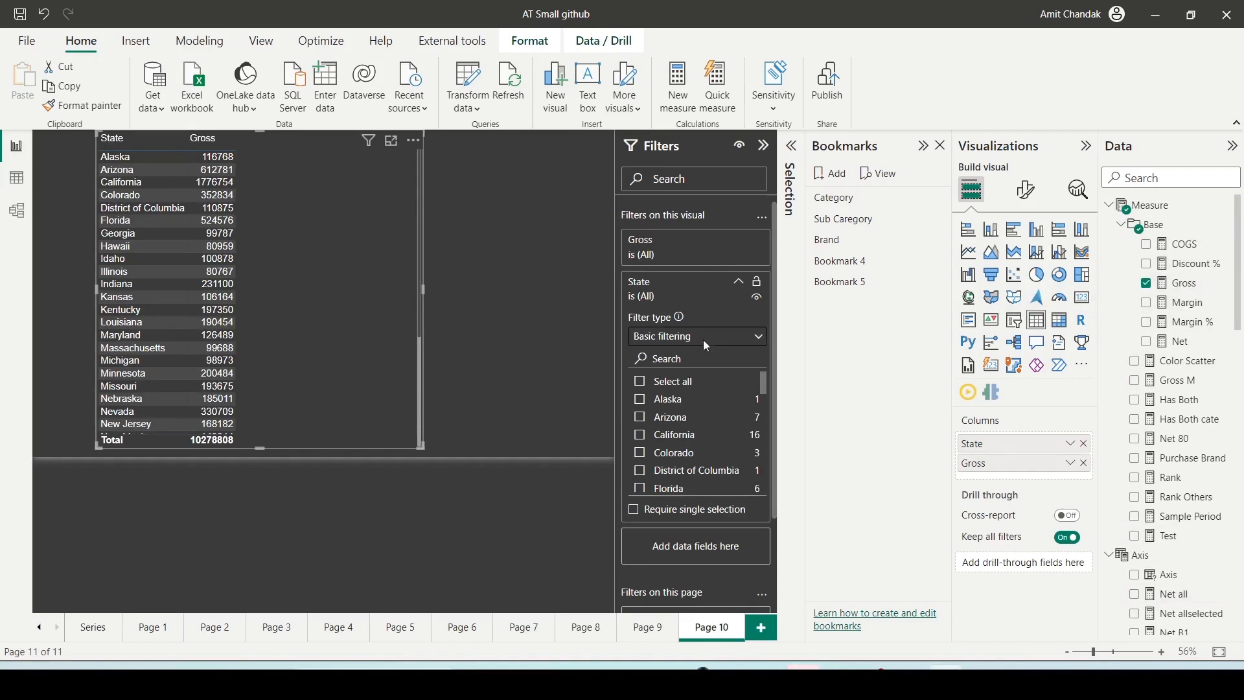
Step: Filter State to the Top 10 by Gross, then clear that filter
click(695, 335)
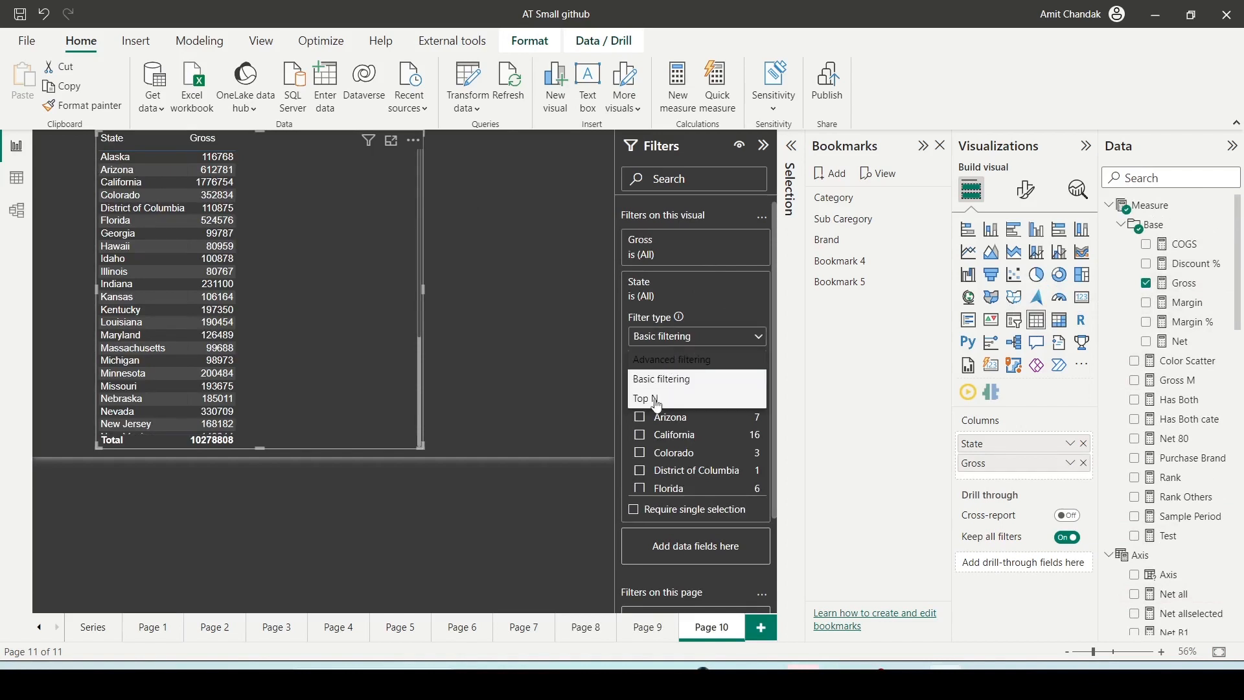
click(644, 399)
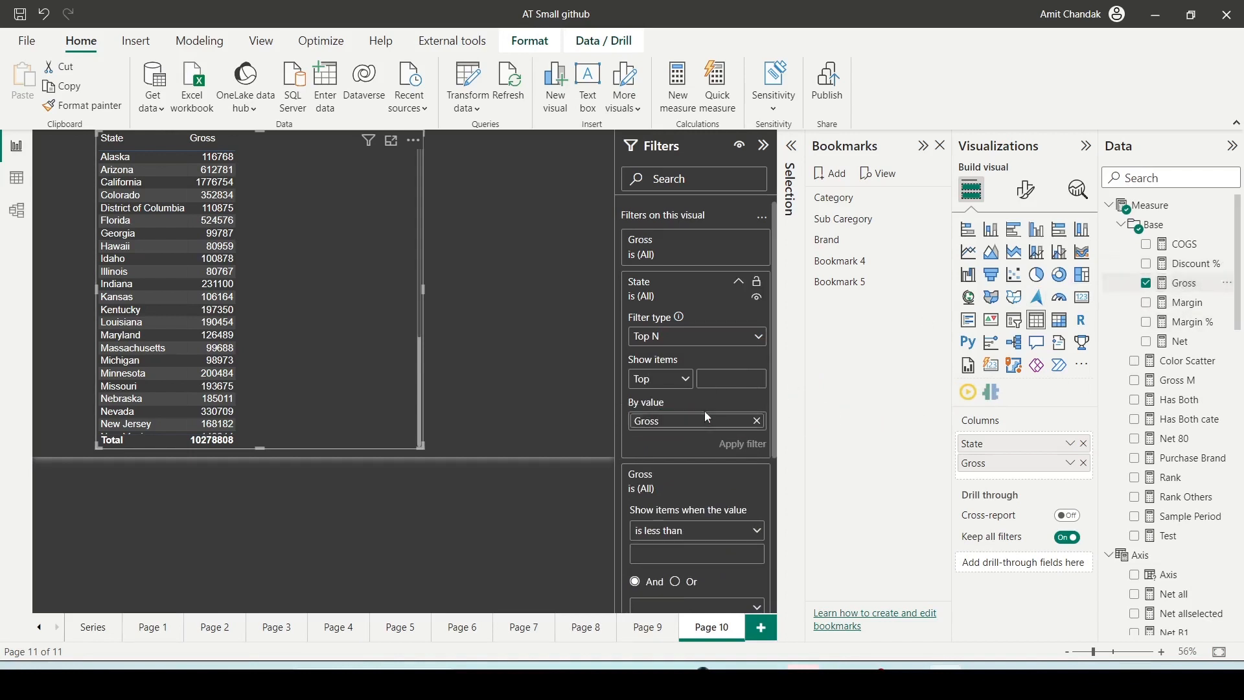
text(1)
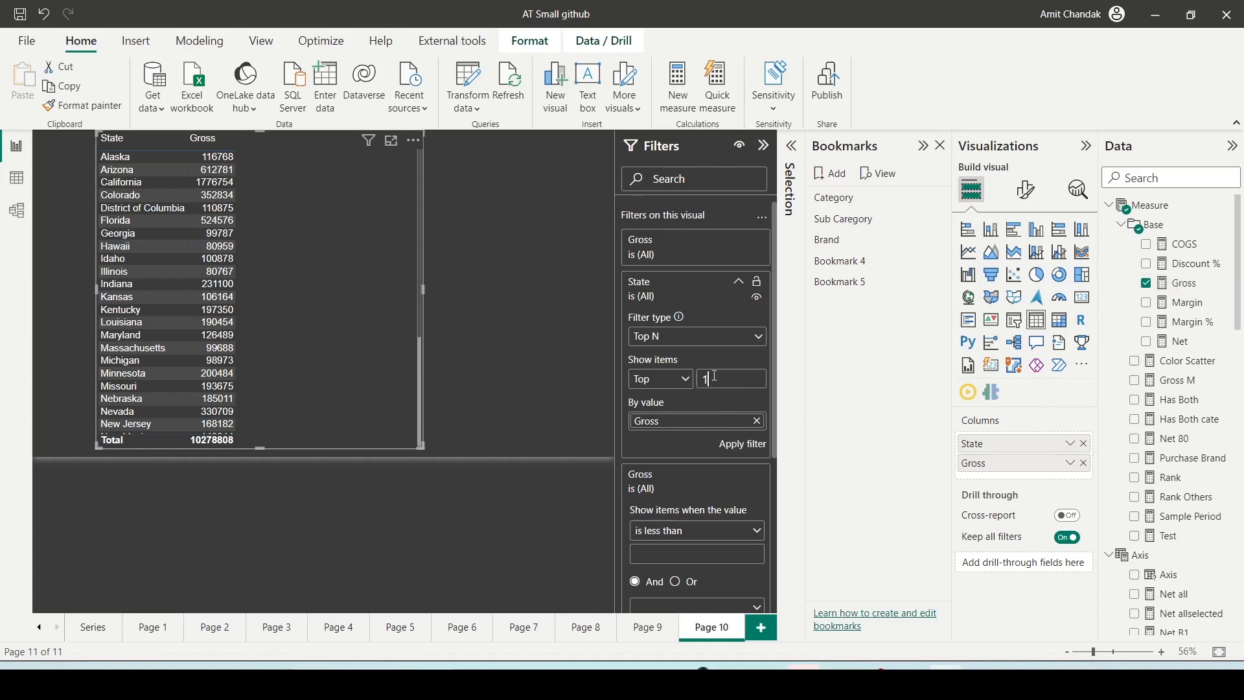
text(0)
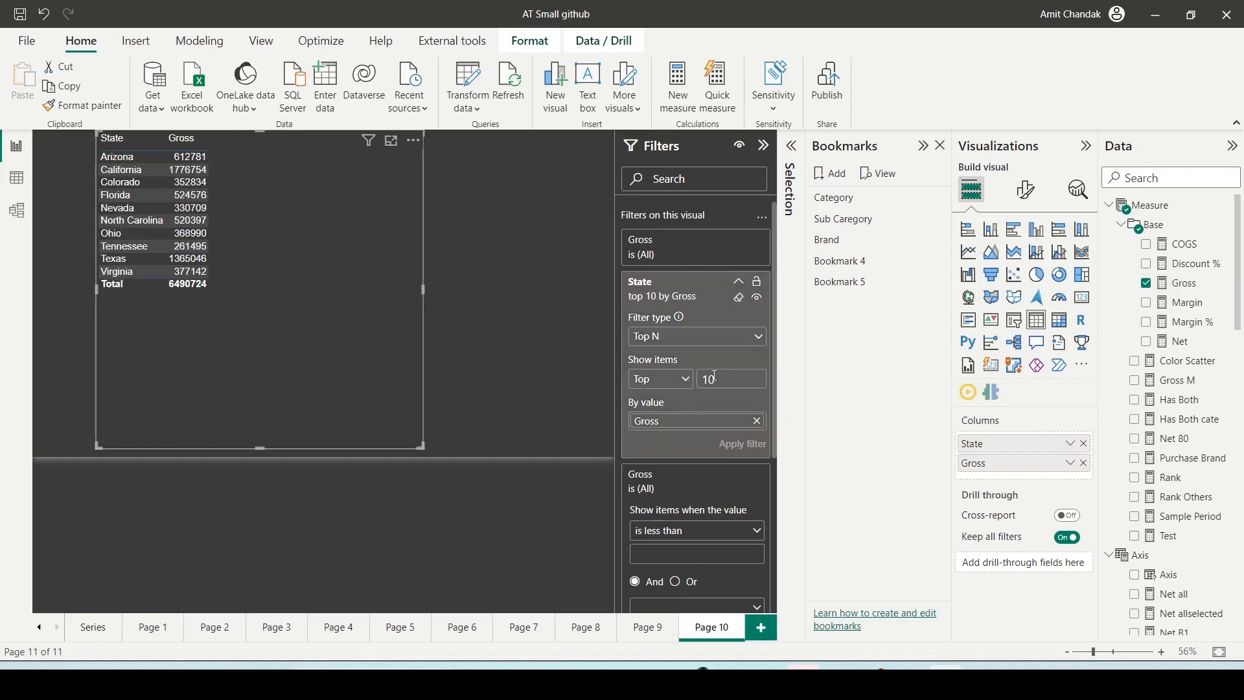
mouse_move(737, 299)
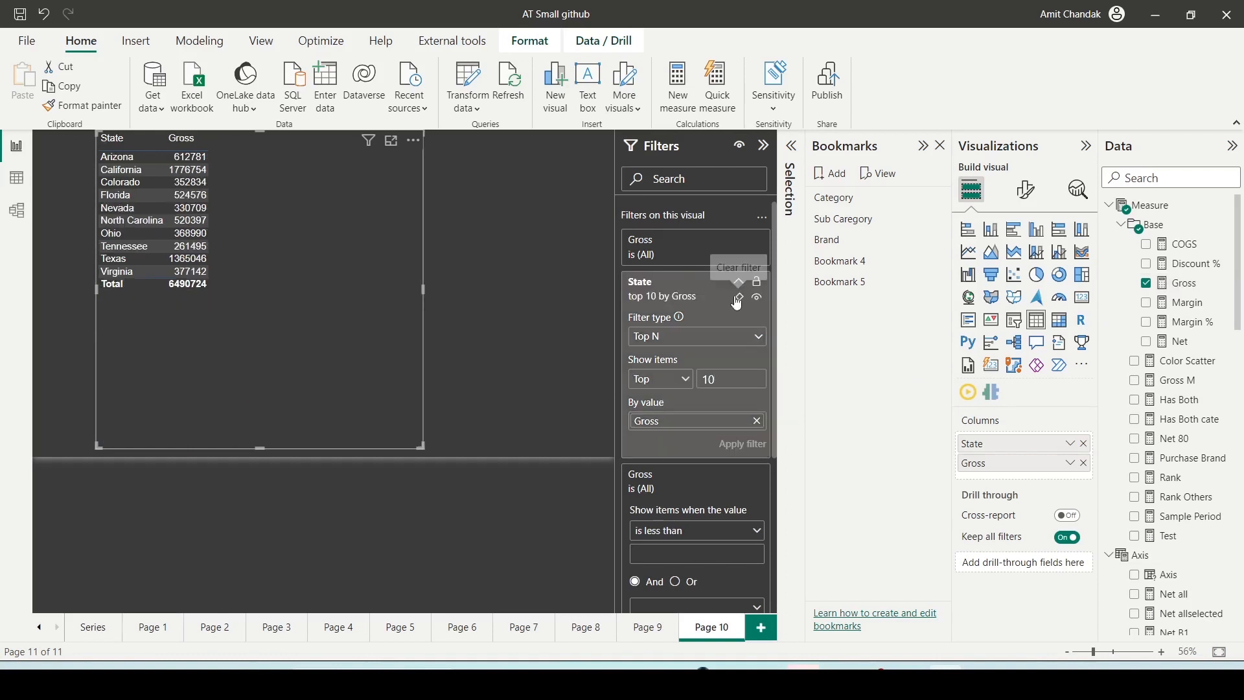
click(737, 297)
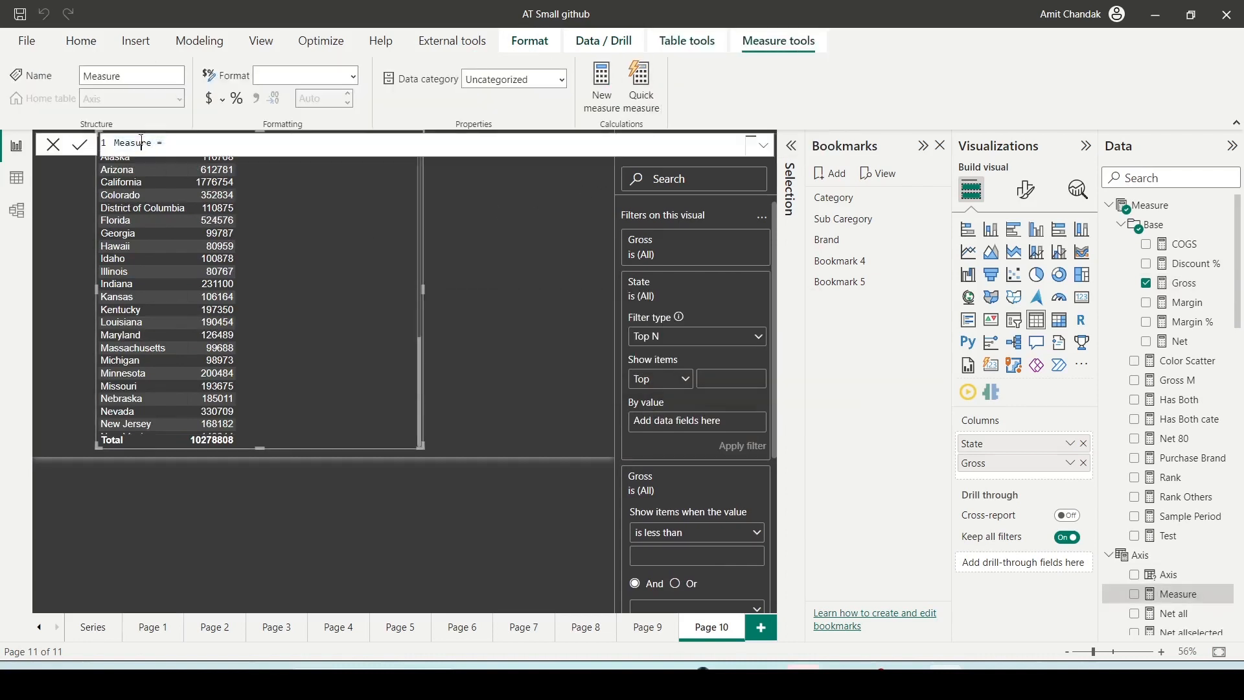
Step: Enter the measure TOP N = CALCULATE([Gross], KEEPFILTERS(TOPN(10, ALLSELECTED(sta…
text(TO =)
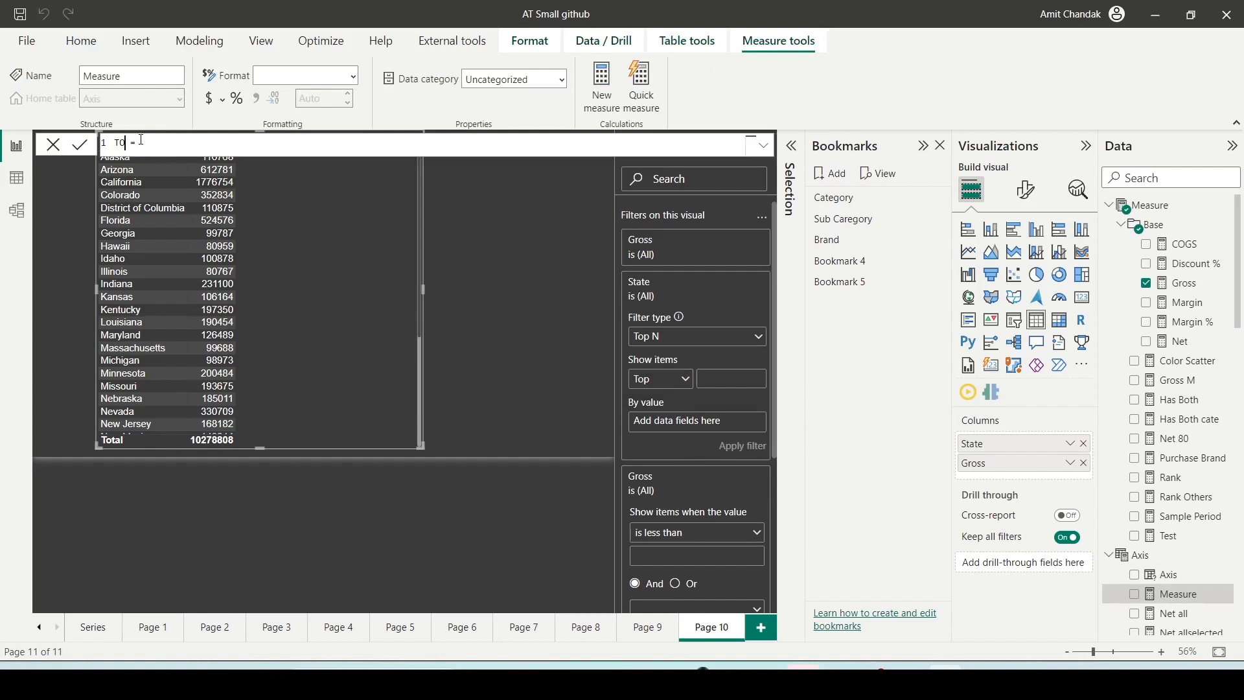
text(OP N)
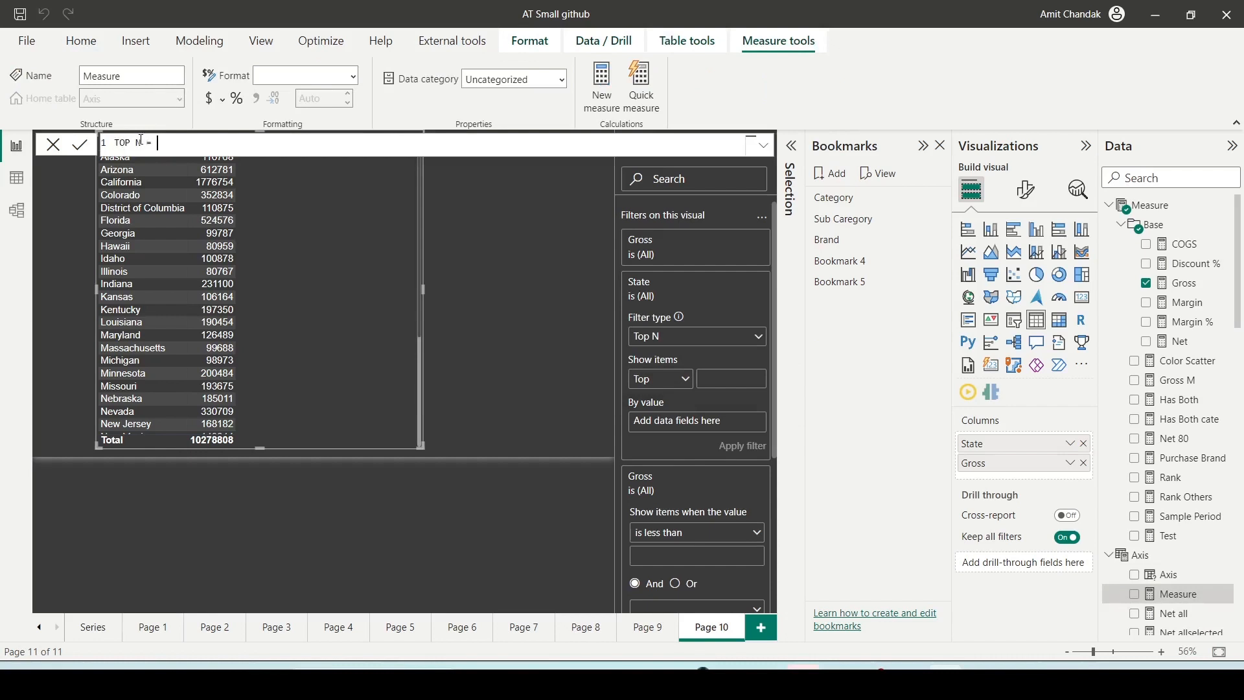
text(CALCULATE()
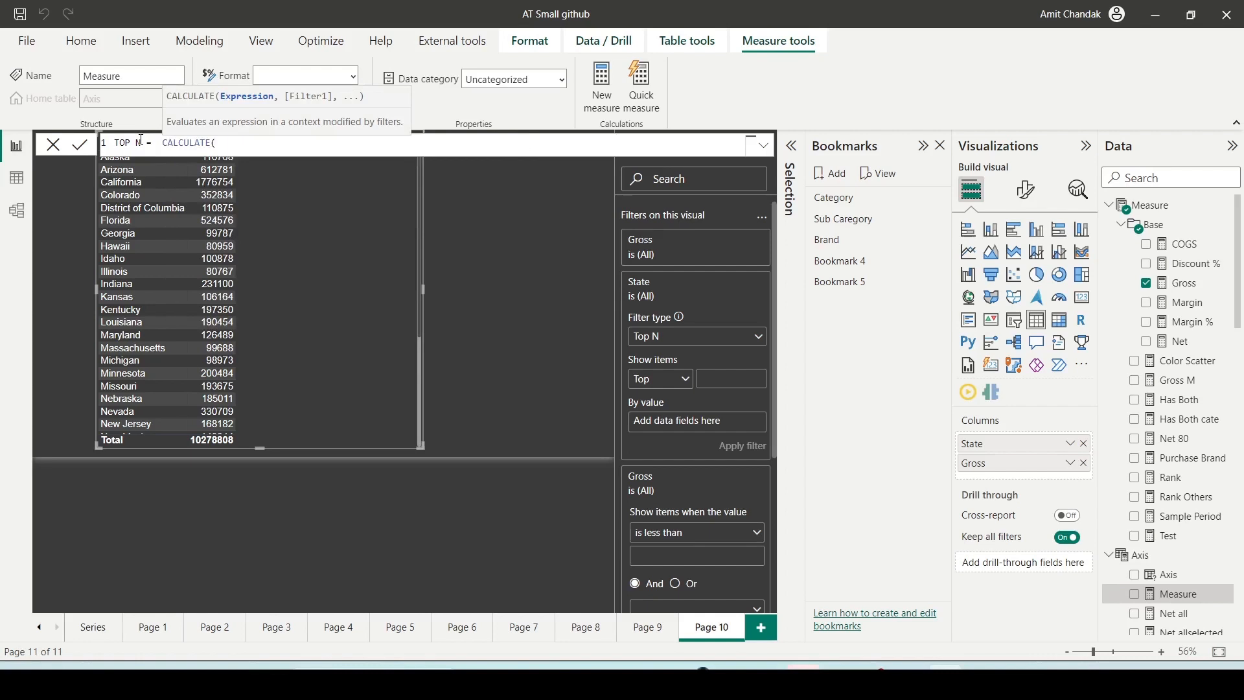
text([Gross])
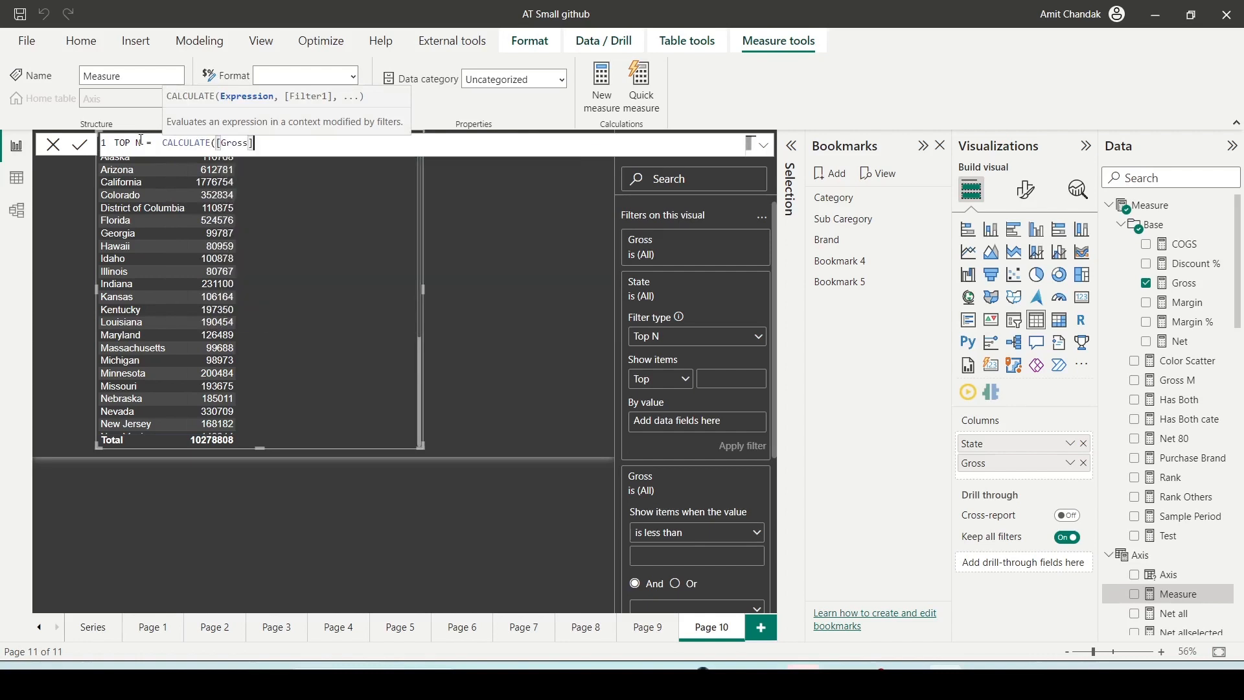
text(, ke)
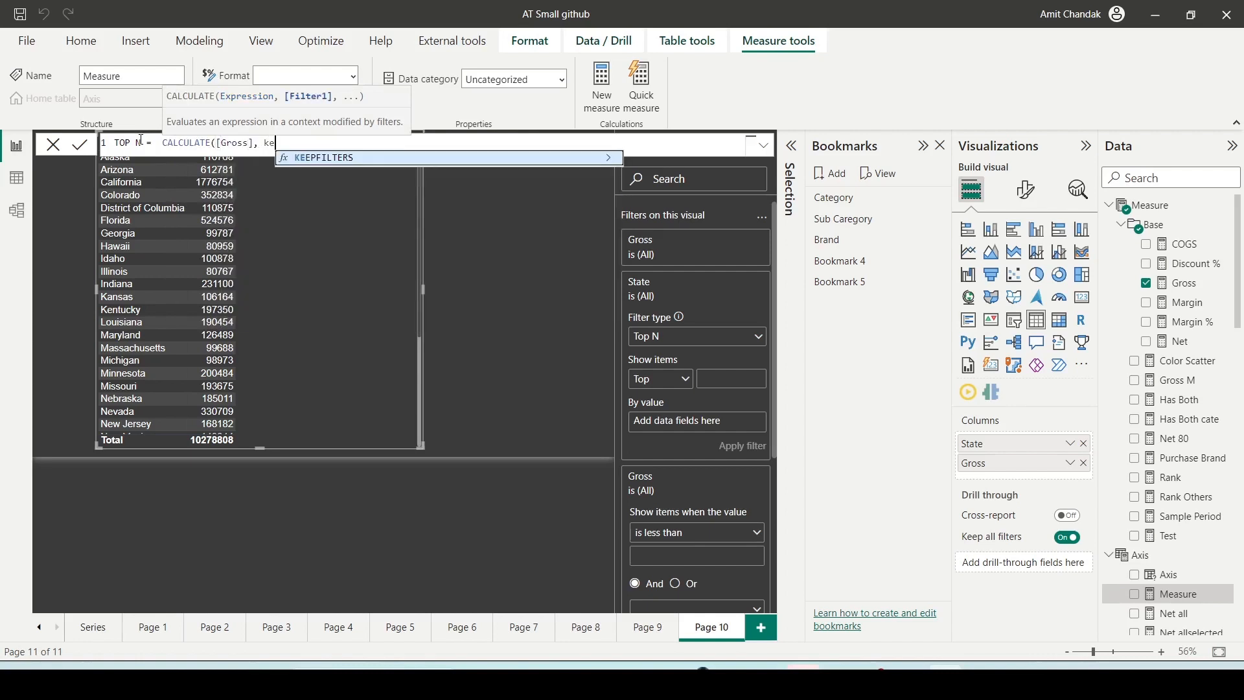
text(KEEPFILTERS(top)
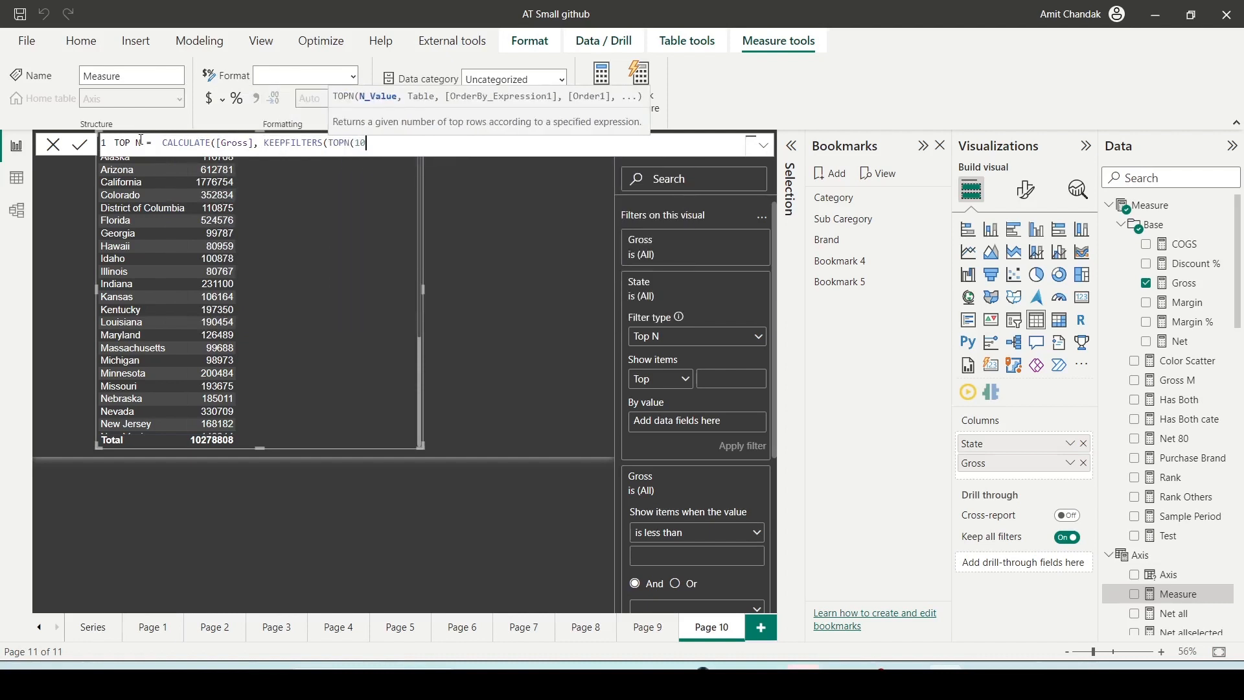
text(, al)
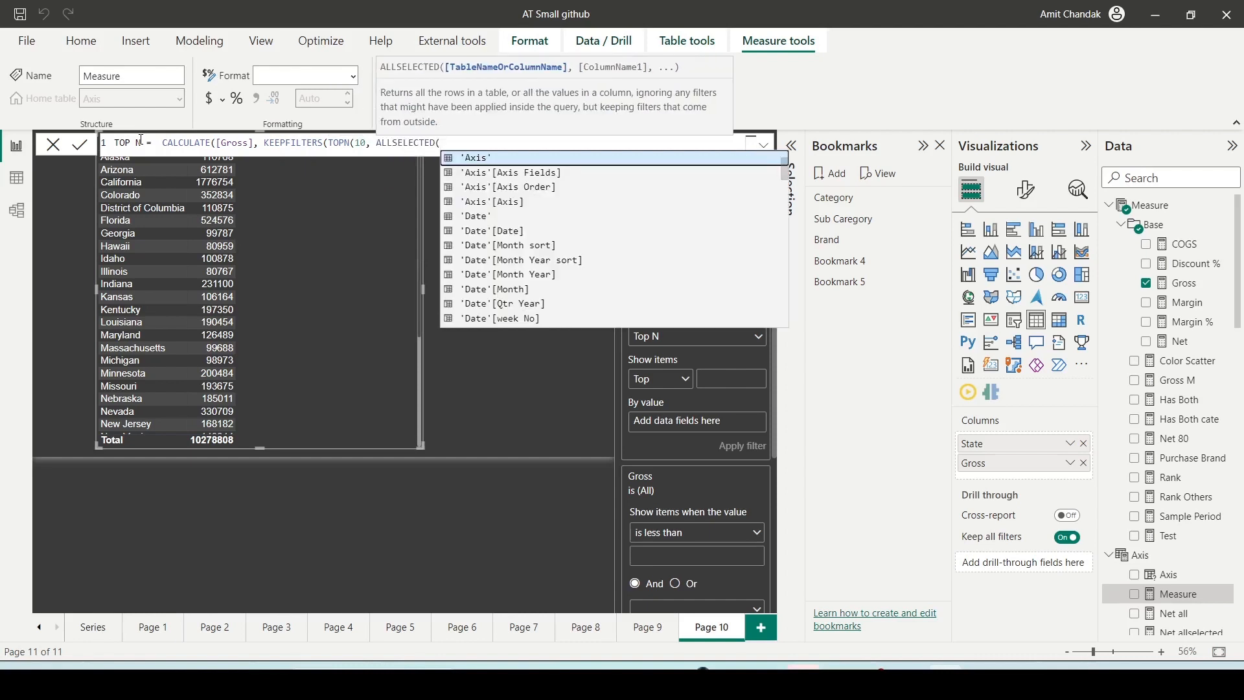
text(s)
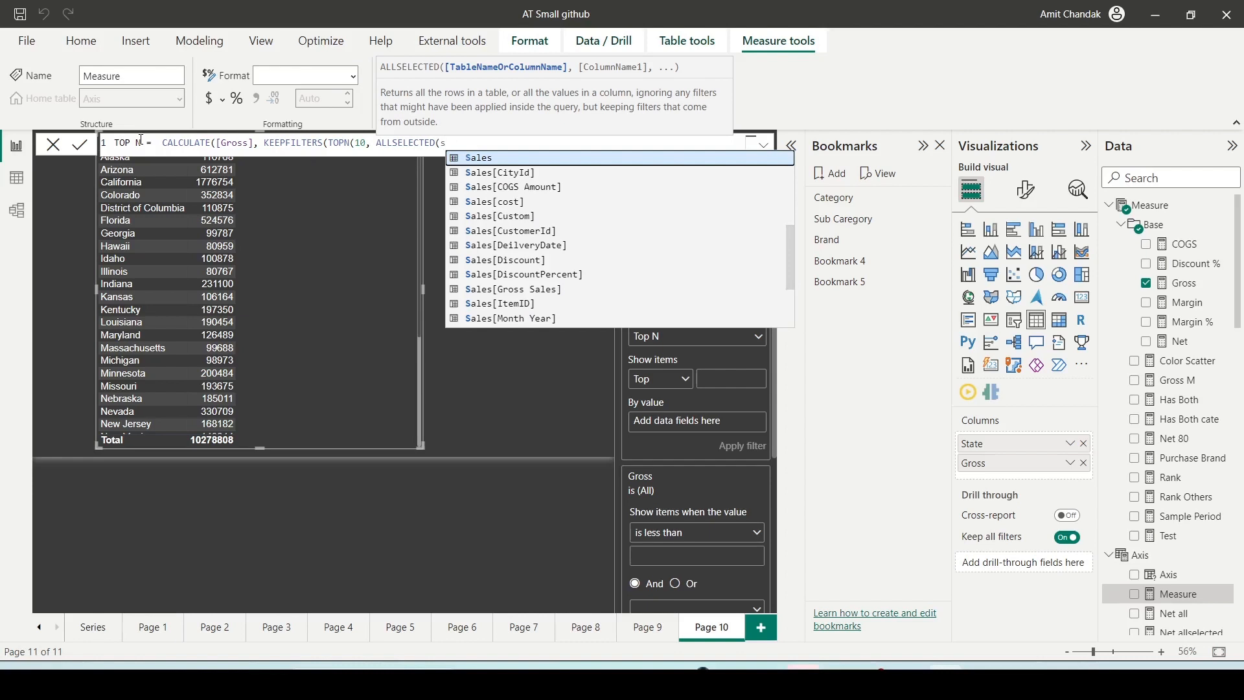
text(ta)
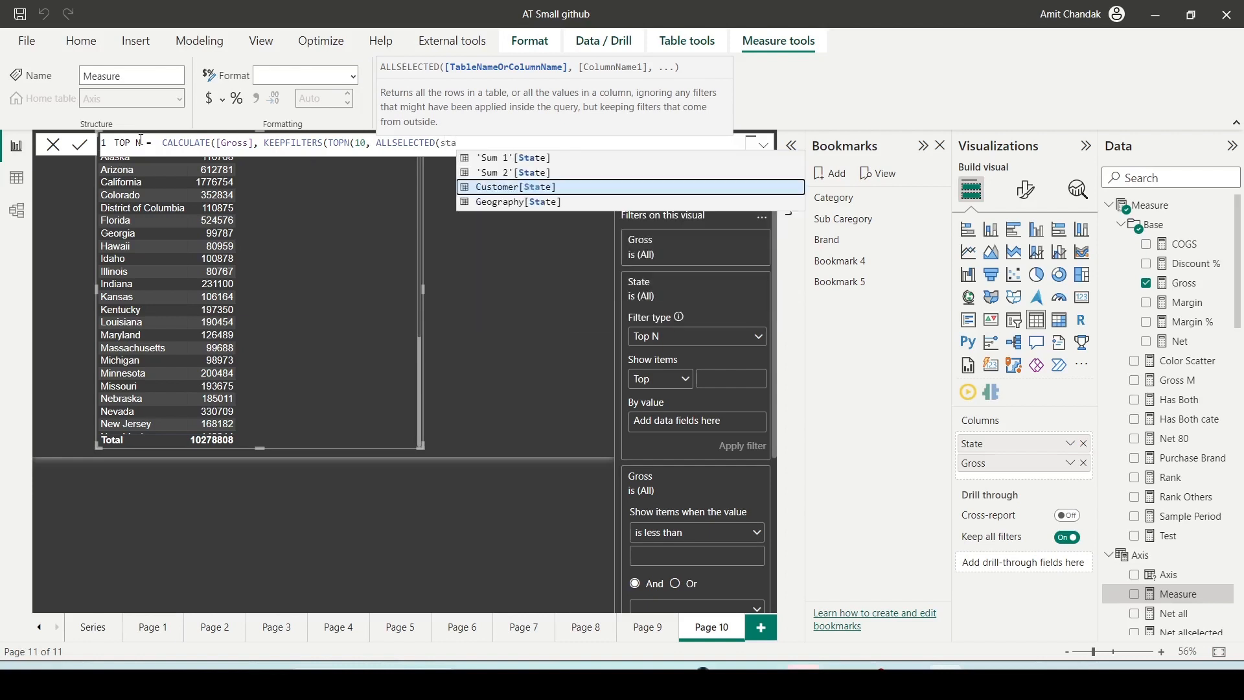
Step: Complete TOP N using Geography[State], [Gross] and DESC, and add it to the table
click(521, 202)
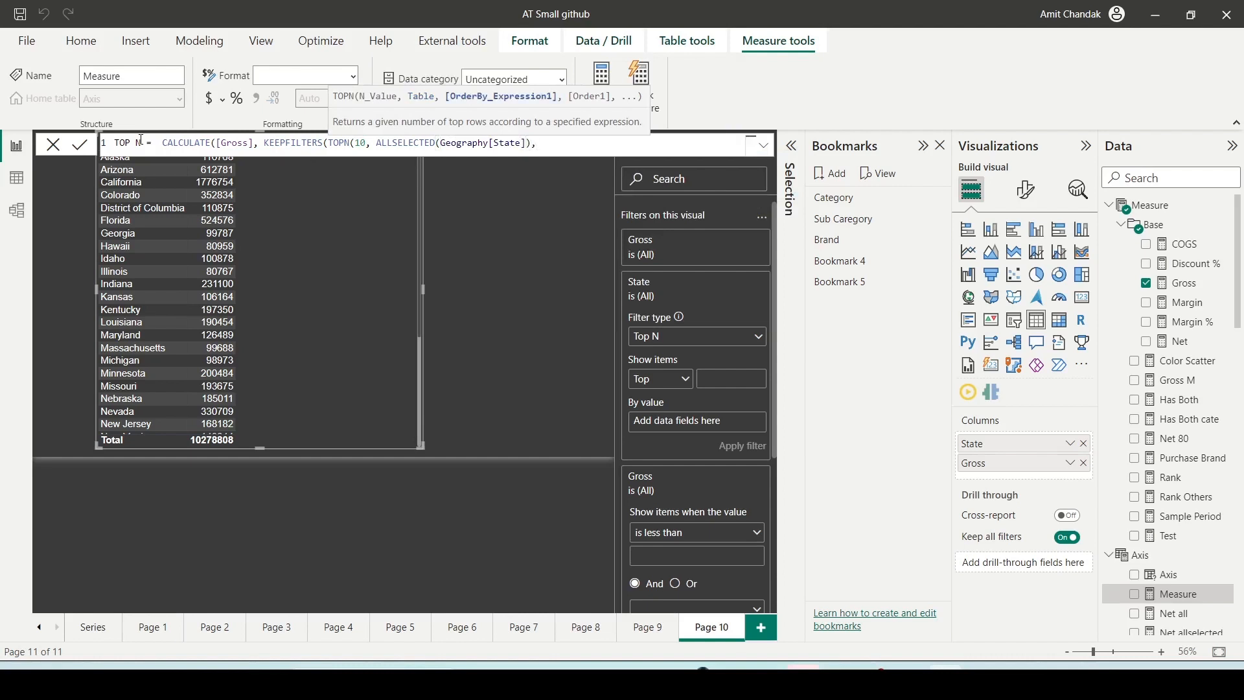
text([)
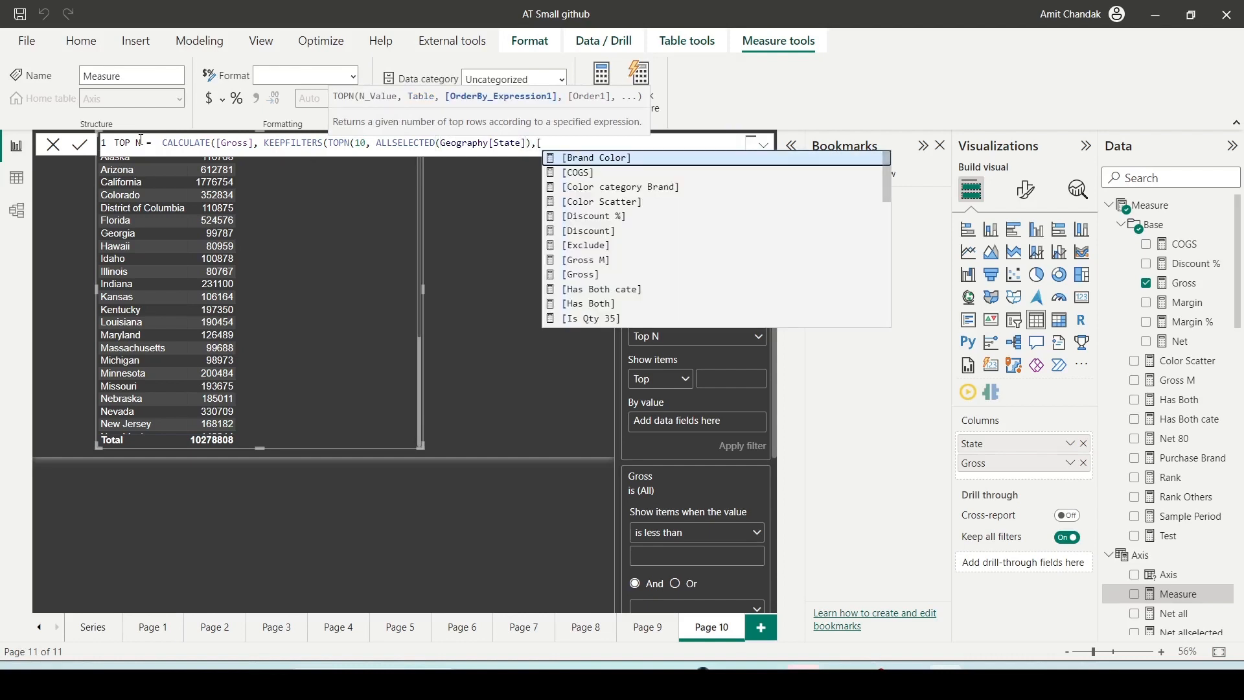
click(579, 274)
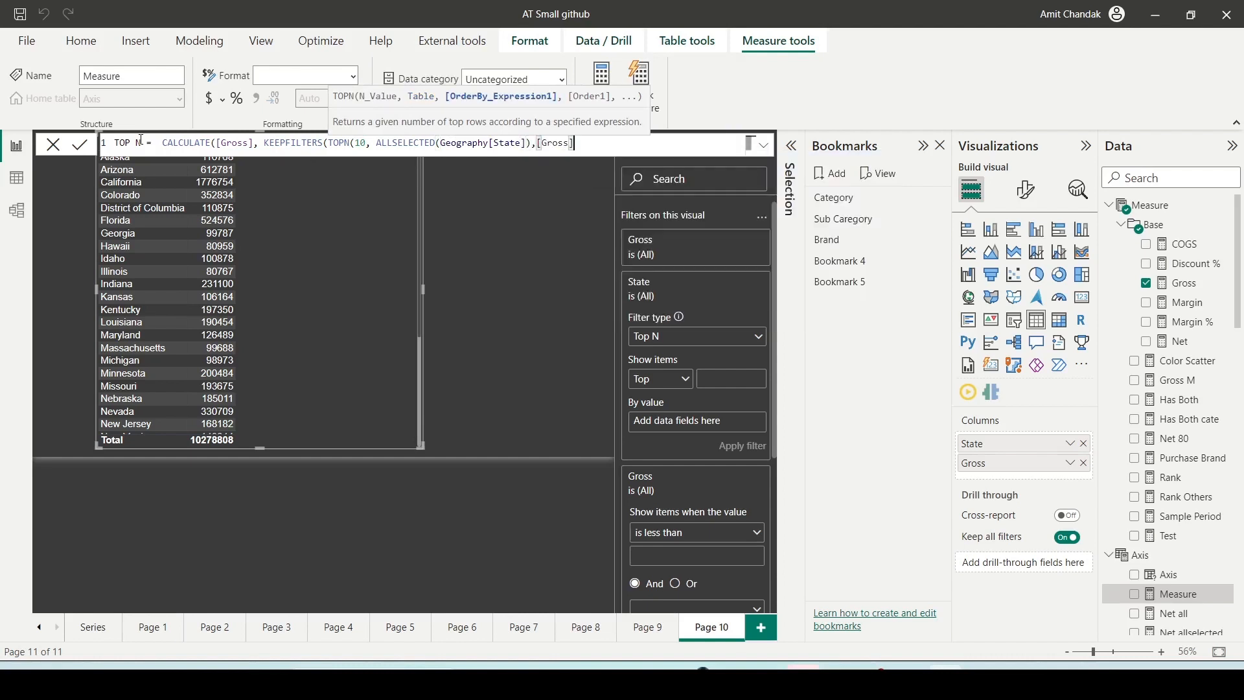
text(,DESC)
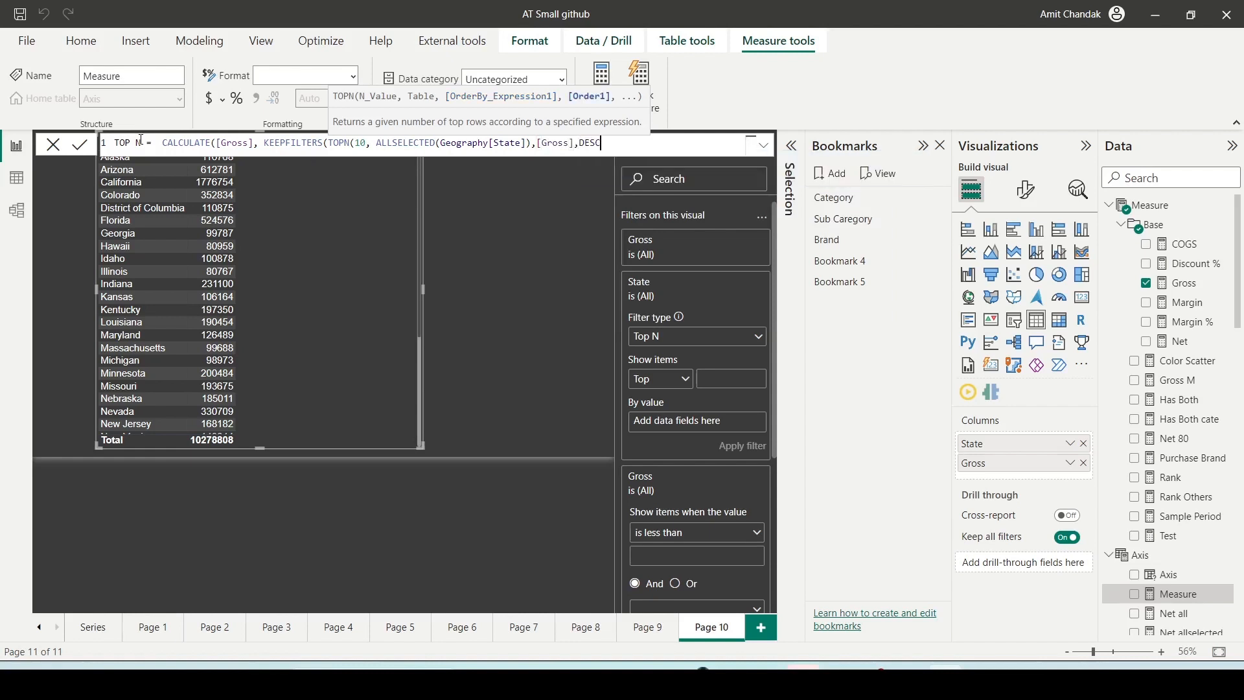
text())))
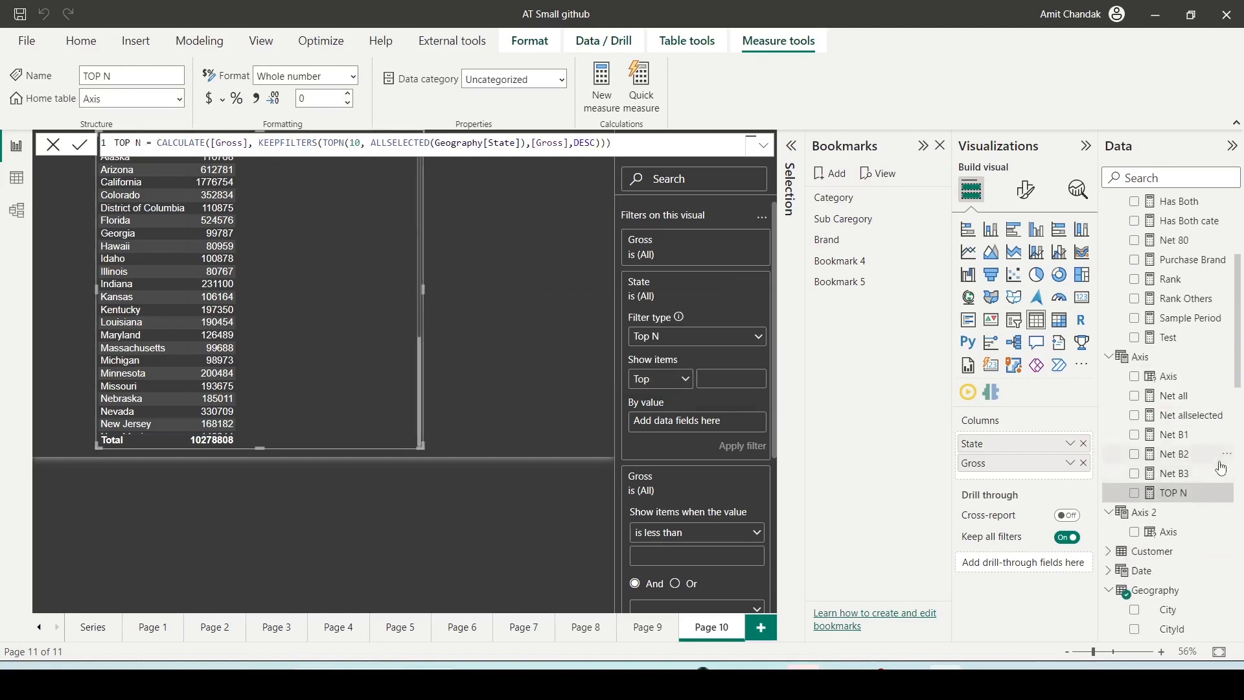
click(1148, 492)
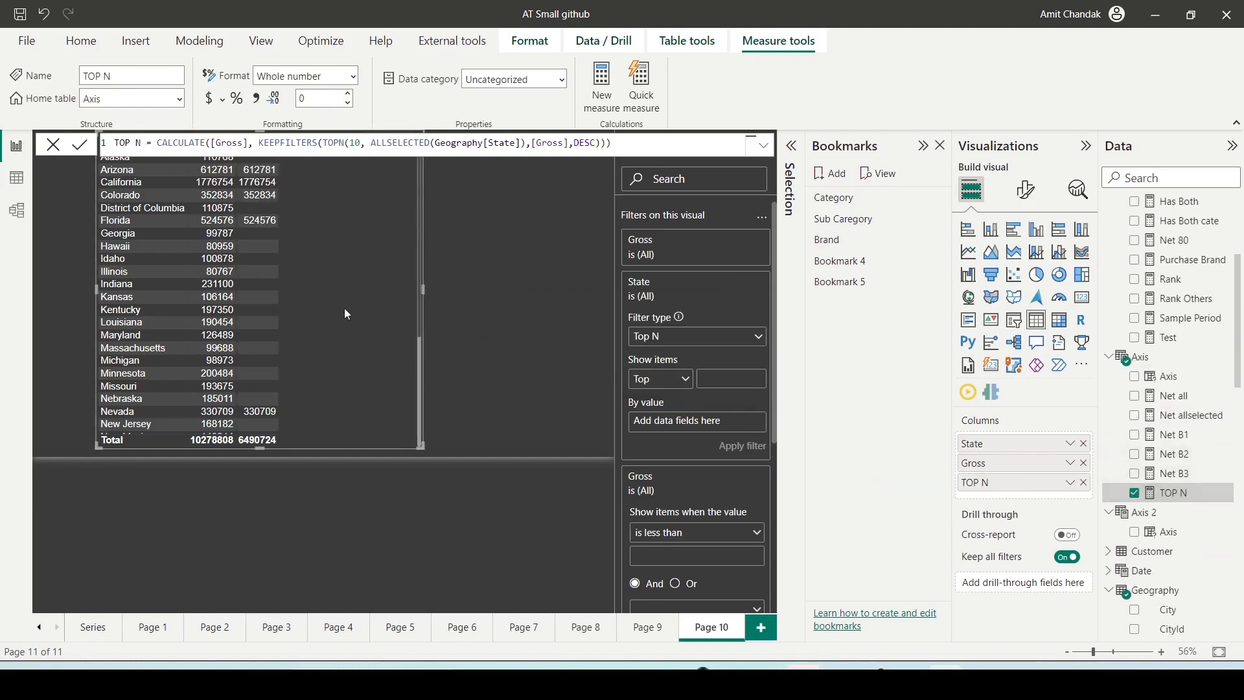